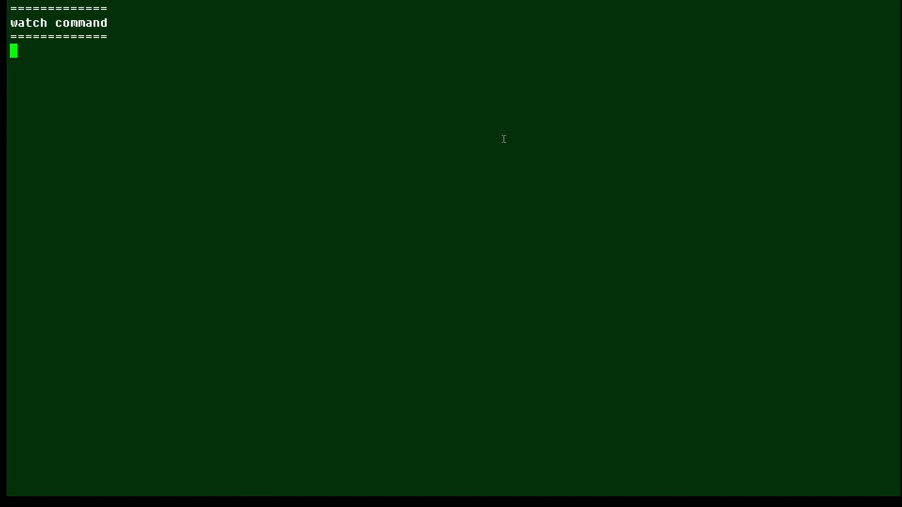
mouse_move(481, 164)
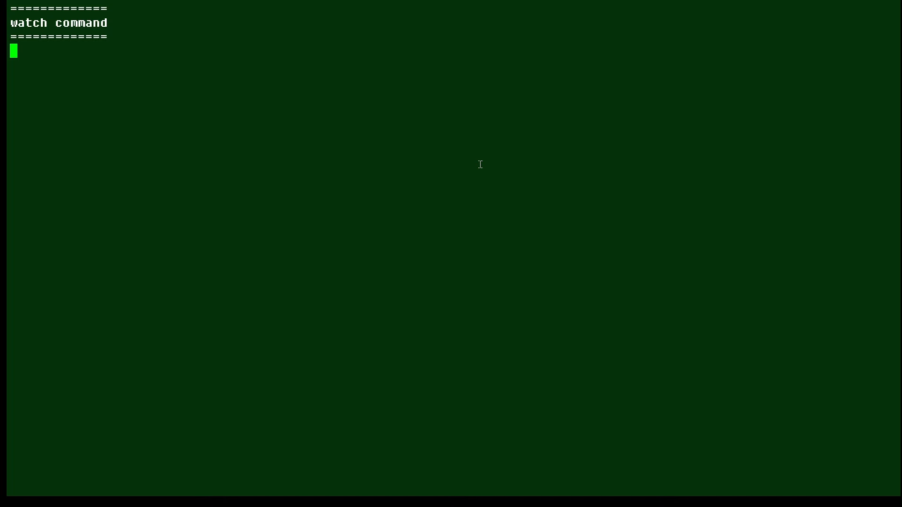
text(watch who)
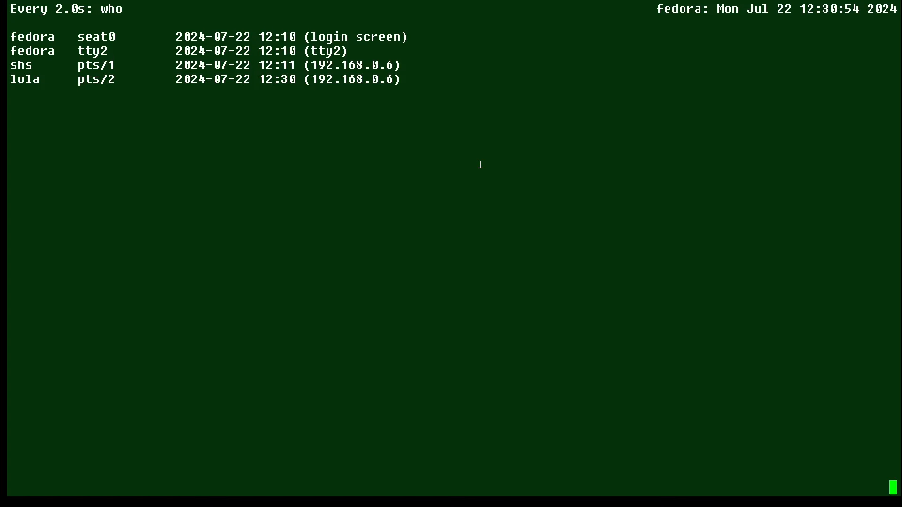
mouse_move(237, 104)
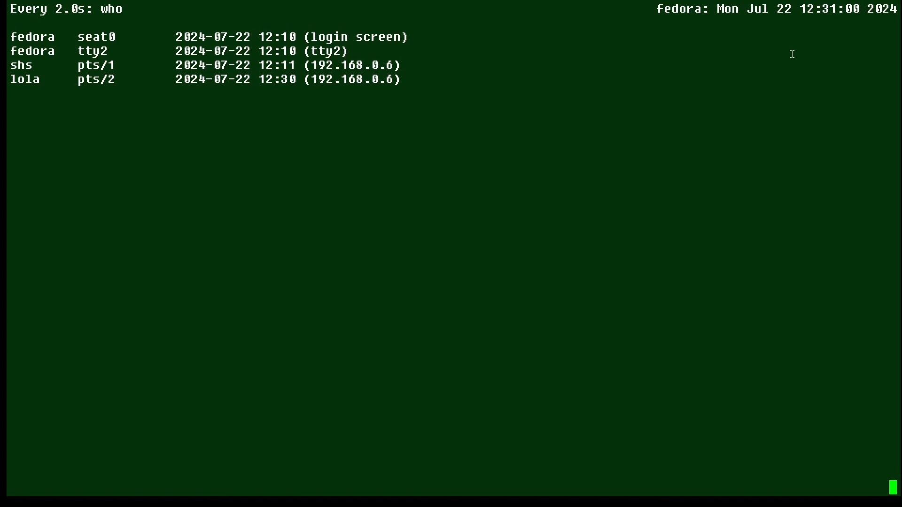
mouse_move(842, 10)
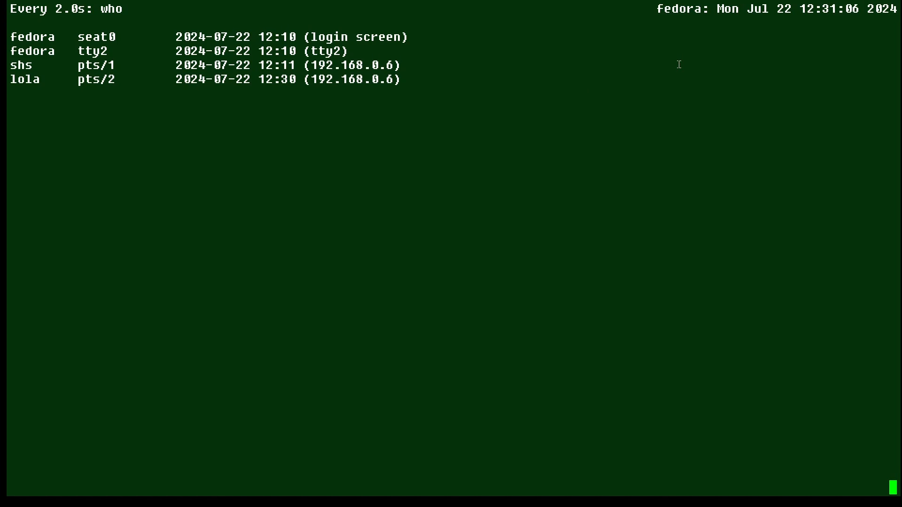
mouse_move(278, 104)
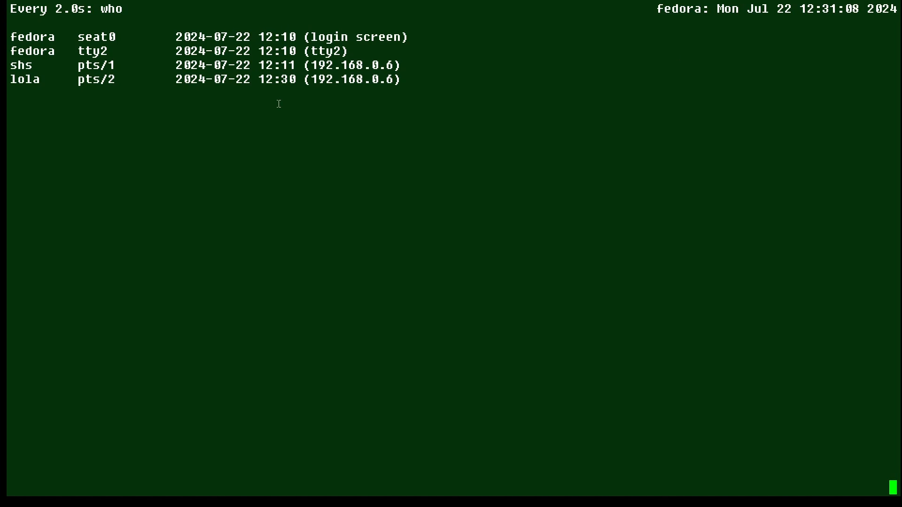
mouse_move(470, 145)
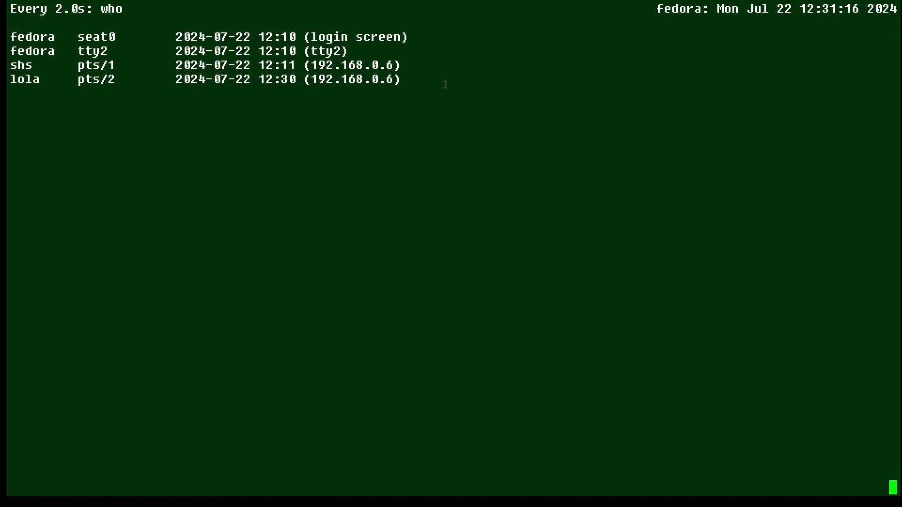
mouse_move(451, 96)
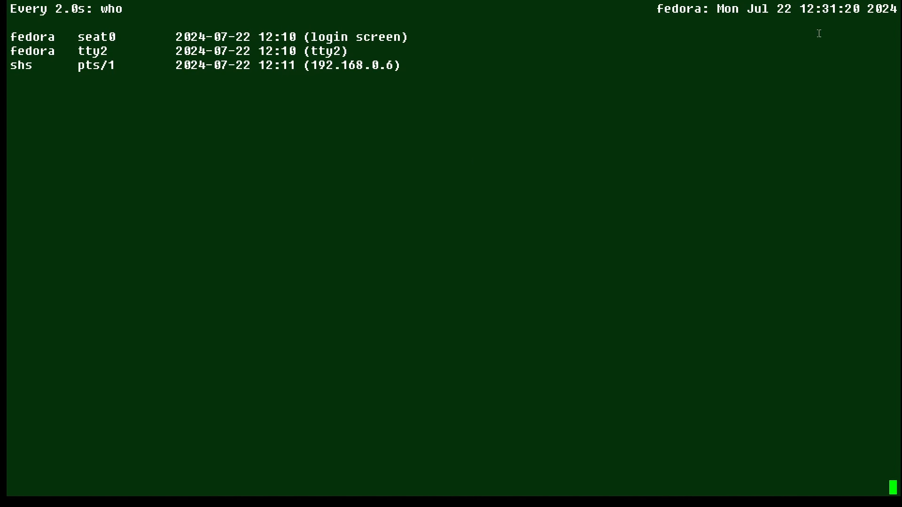
mouse_move(619, 133)
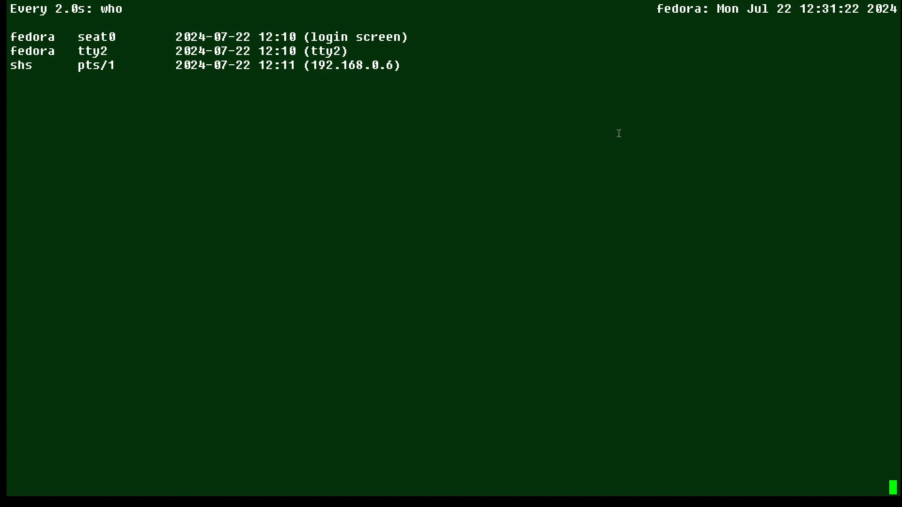
mouse_move(516, 154)
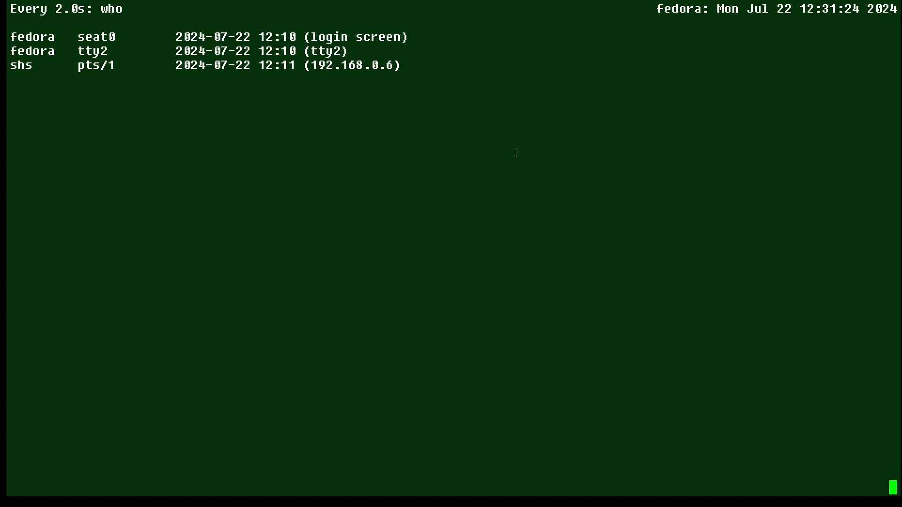